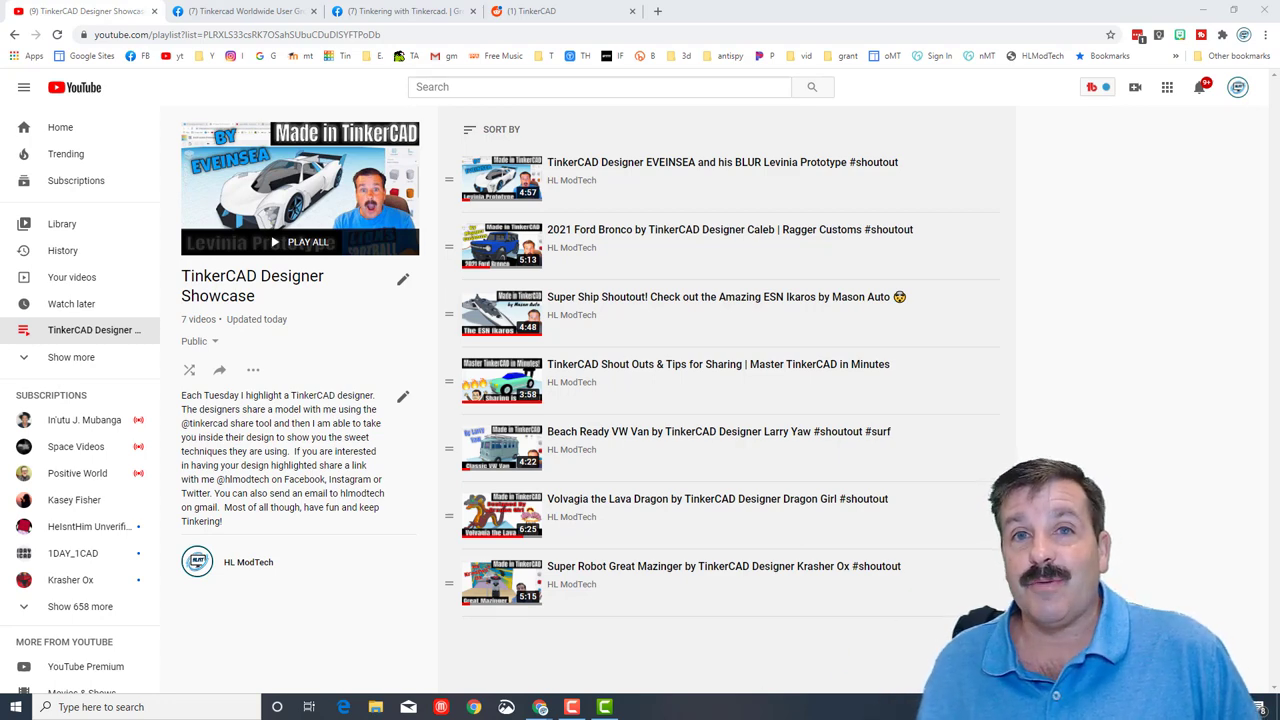
Switch from the Designer Showcase playlist to the Tinkercad Worldwide User Group page.
{"action": "left_click", "coordinate": [240, 12]}
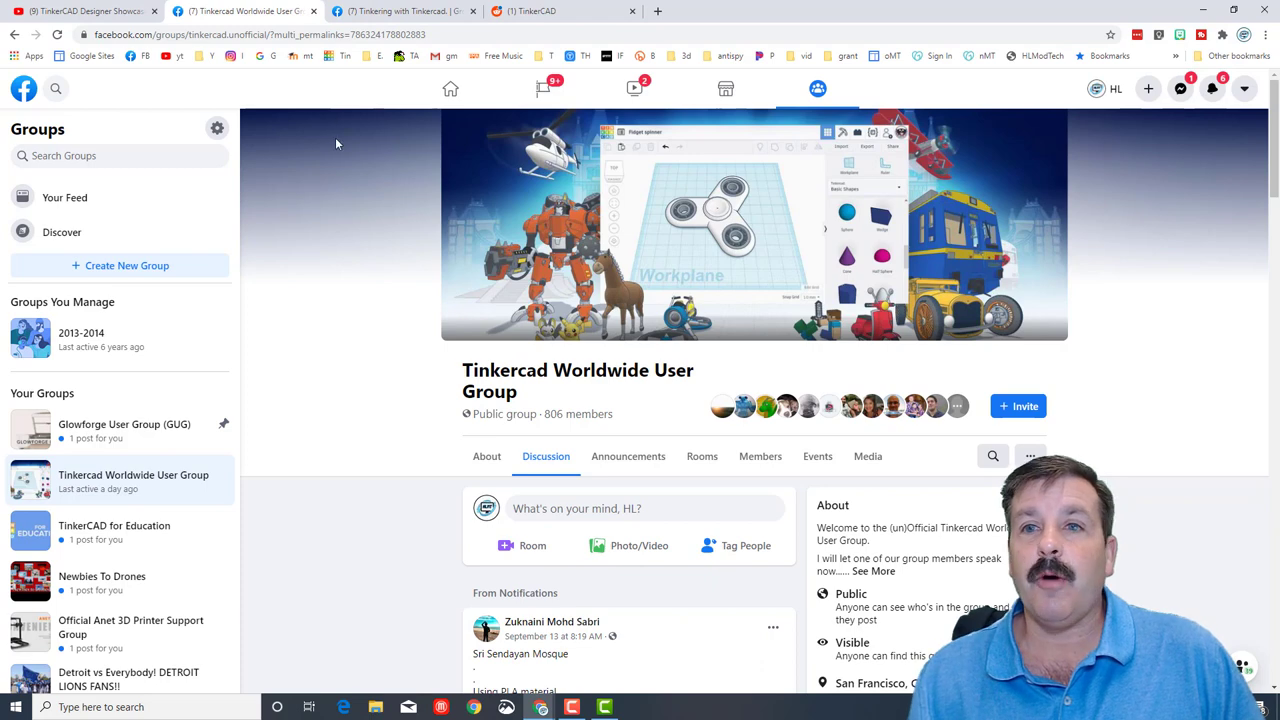
Show the space ship skill builder video, then bring up the cool big meteor design.
{"action": "left_click", "coordinate": [400, 12]}
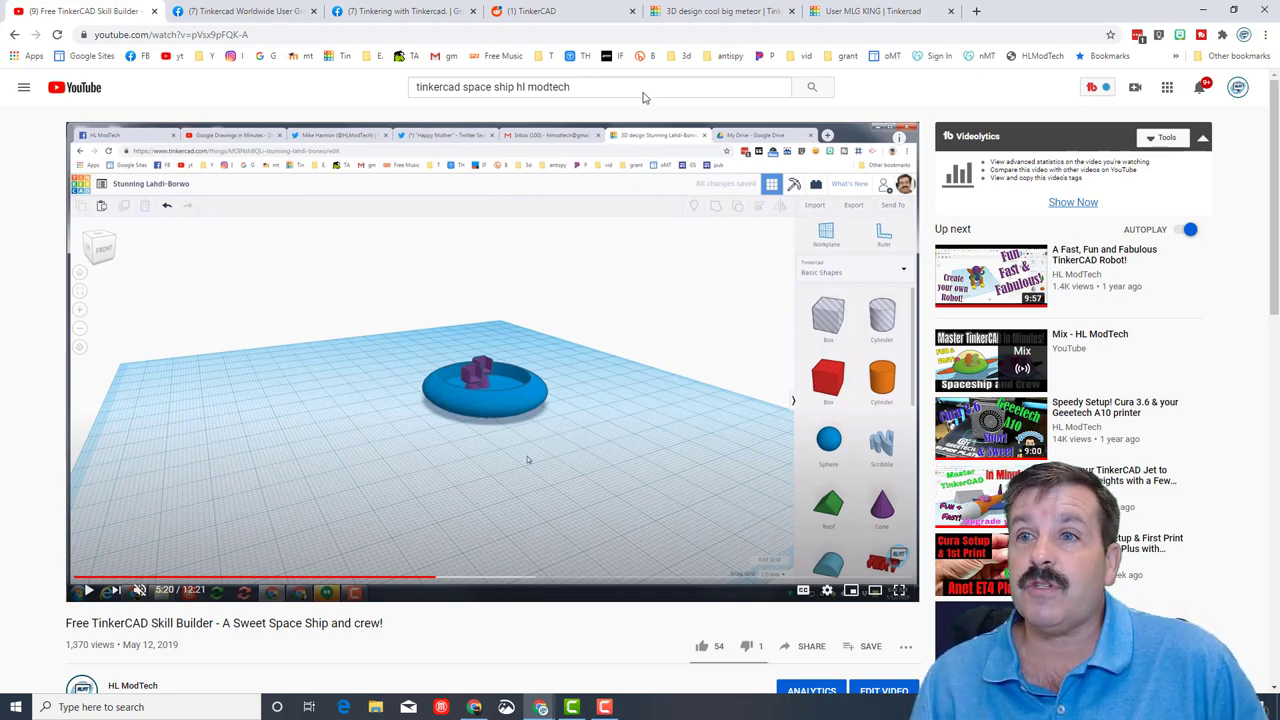
{"action": "left_click", "coordinate": [720, 12]}
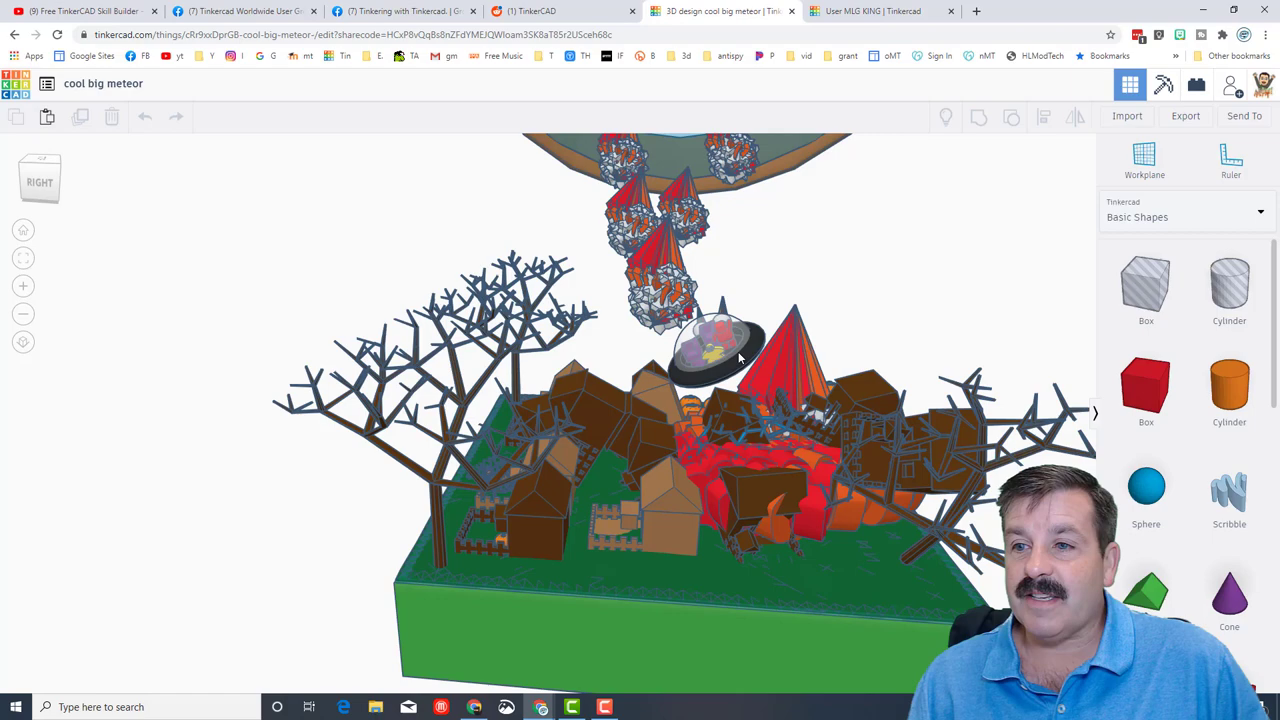
Explore the cool big meteor scene, then return to the Sweet Space Ship skill builder video.
{"action": "left_click", "coordinate": [710, 350]}
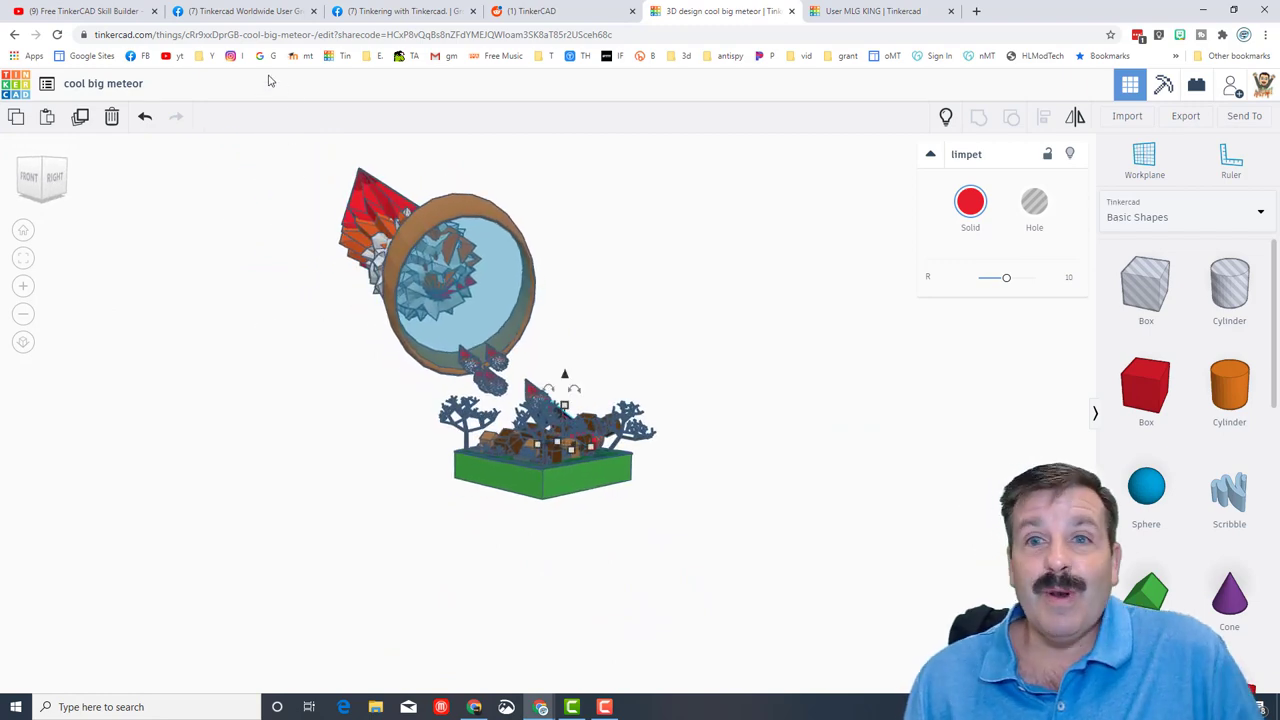
{"action": "left_click", "coordinate": [84, 12]}
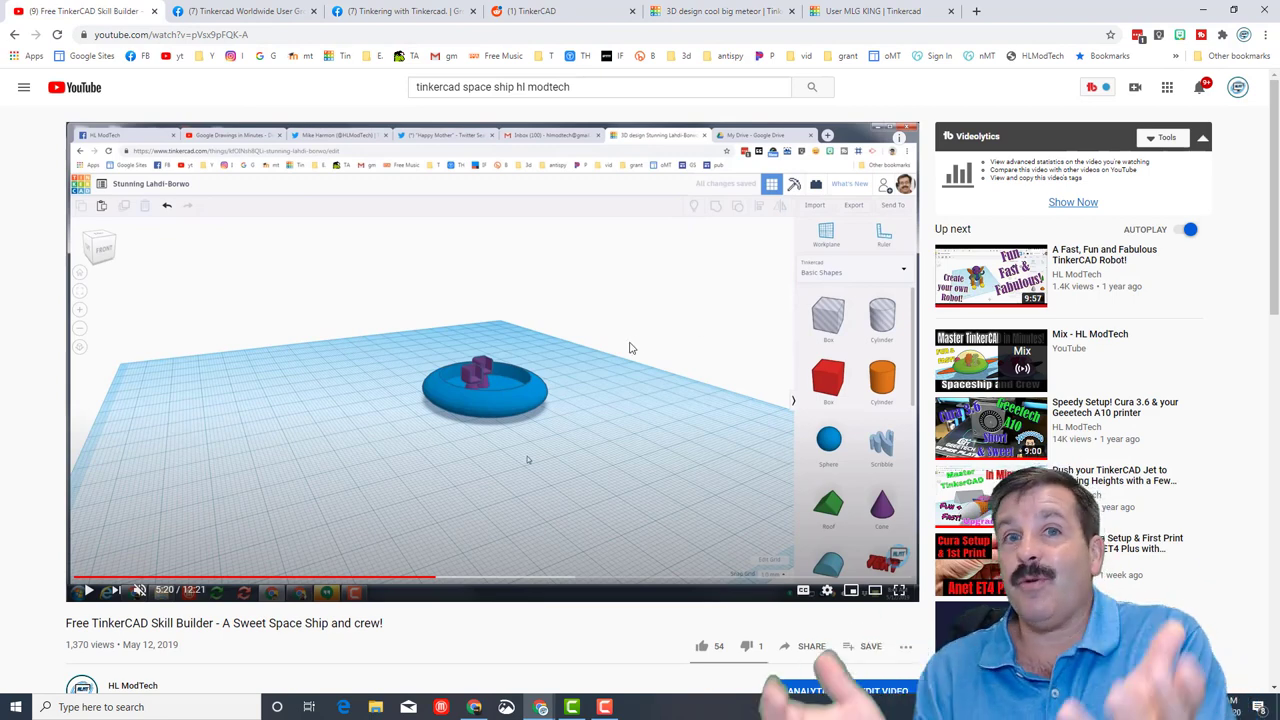
{"action": "mouse_move", "coordinate": [622, 348]}
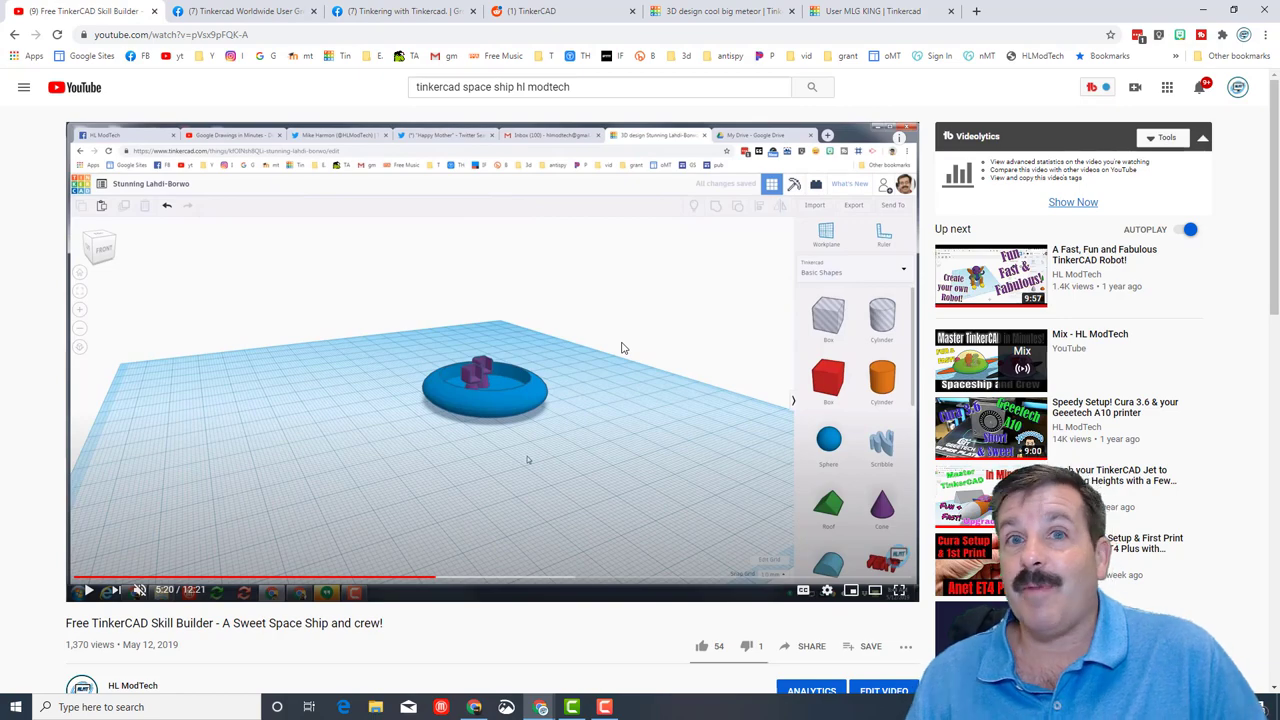
Return to the cool big meteor design showing the meteors and pumpkin field.
{"action": "left_click", "coordinate": [722, 12]}
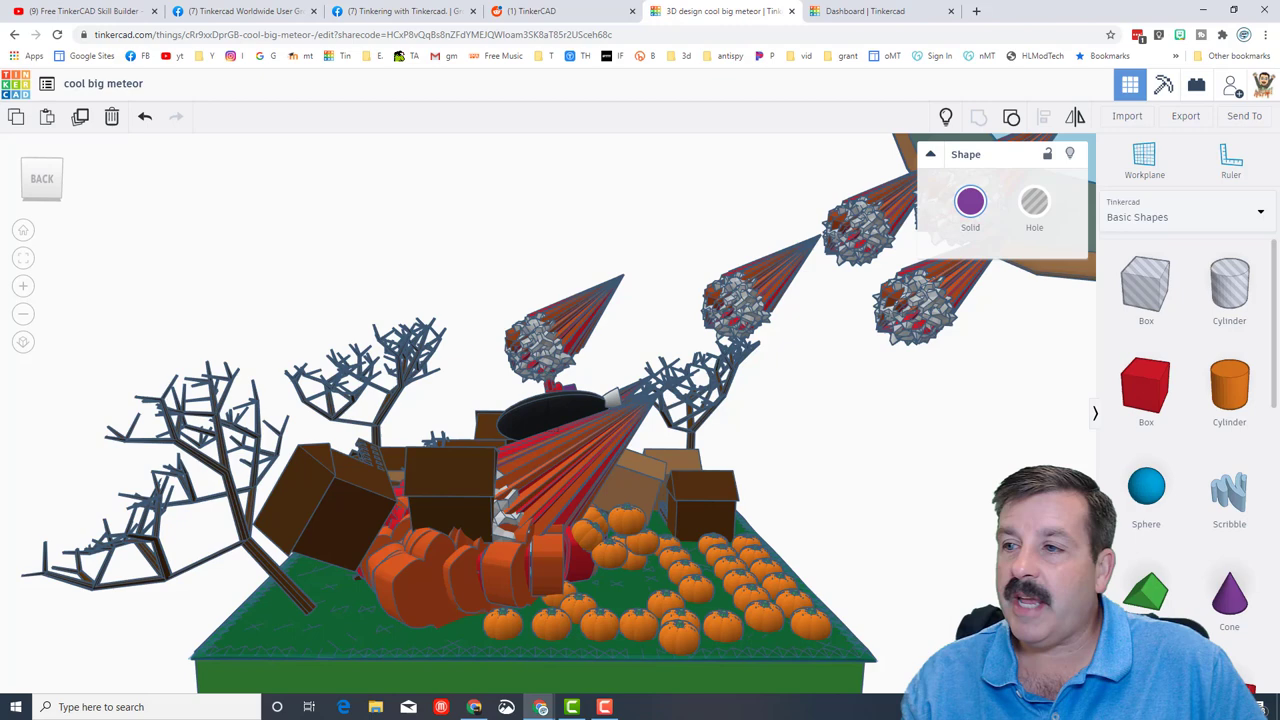
Browse the Characters shape library, then go to the dashboard of recent designs.
{"action": "left_click", "coordinate": [1186, 216]}
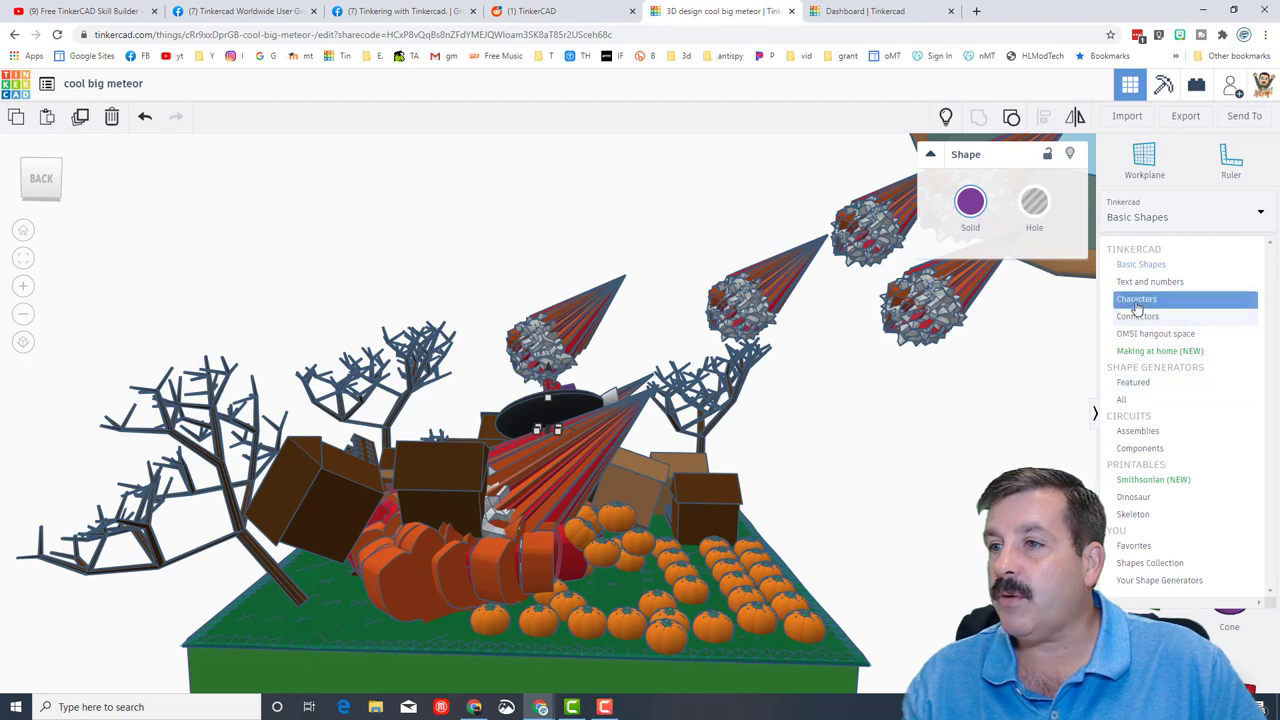
{"action": "left_click", "coordinate": [1136, 298]}
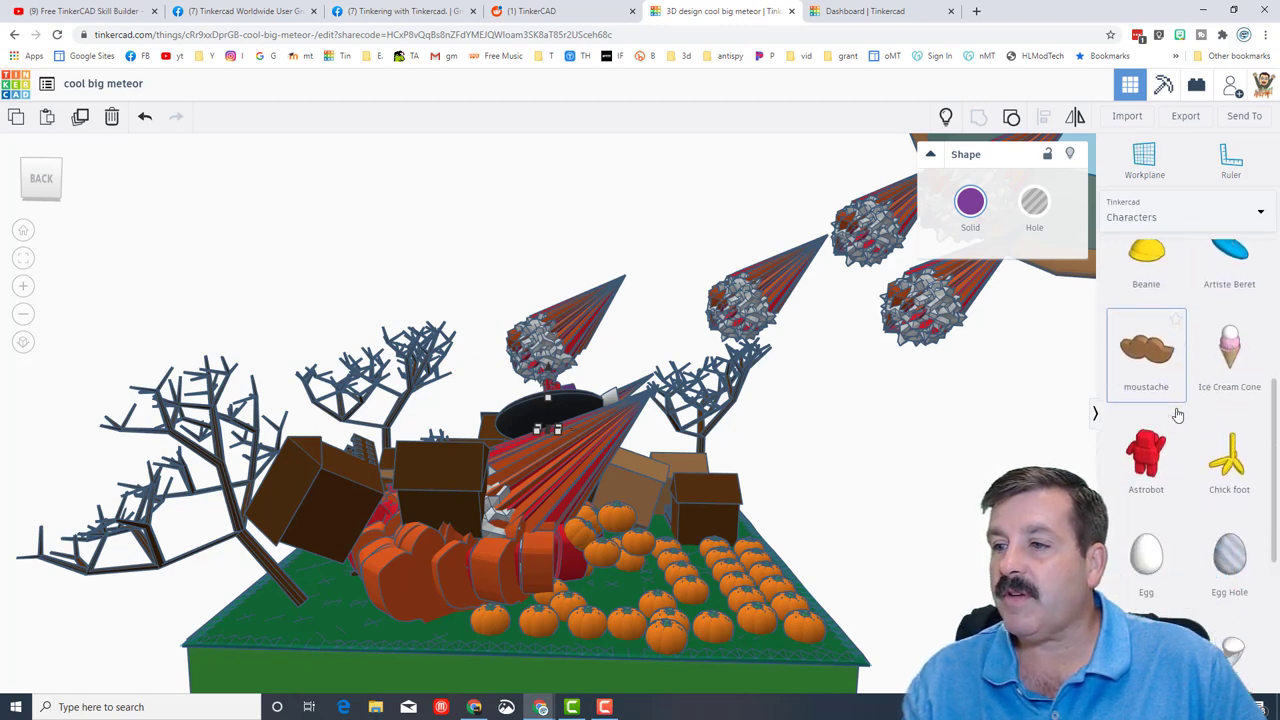
{"action": "scroll", "scroll_direction": "down", "scroll_amount": 3}
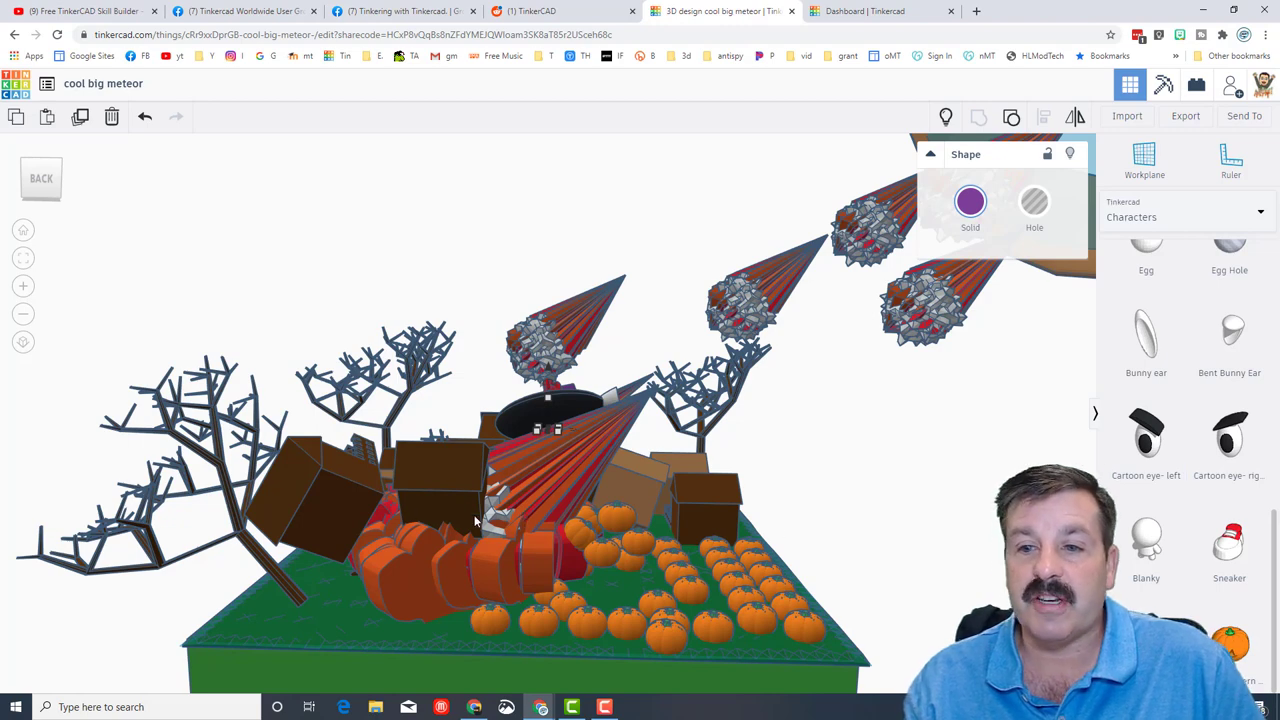
{"action": "left_click", "coordinate": [880, 12]}
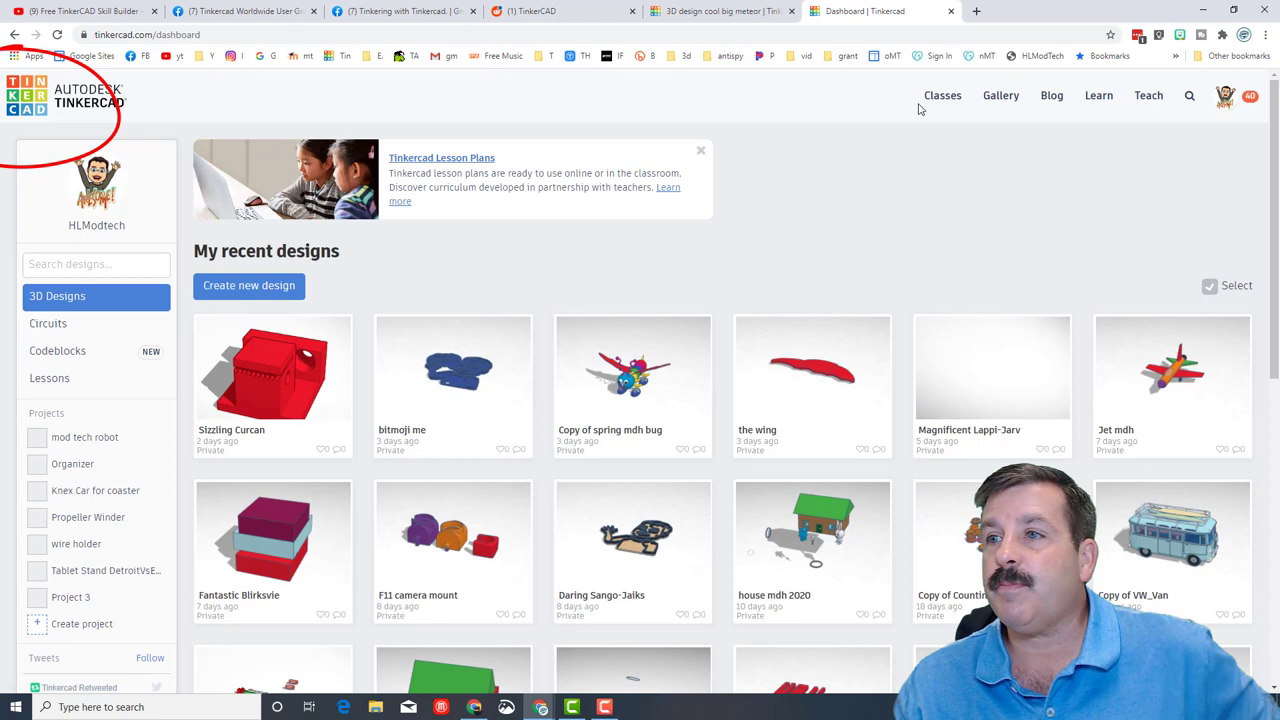
Search People for 'mlg king' and open MLG KING's cool big meteor design page.
{"action": "left_click", "coordinate": [1188, 96]}
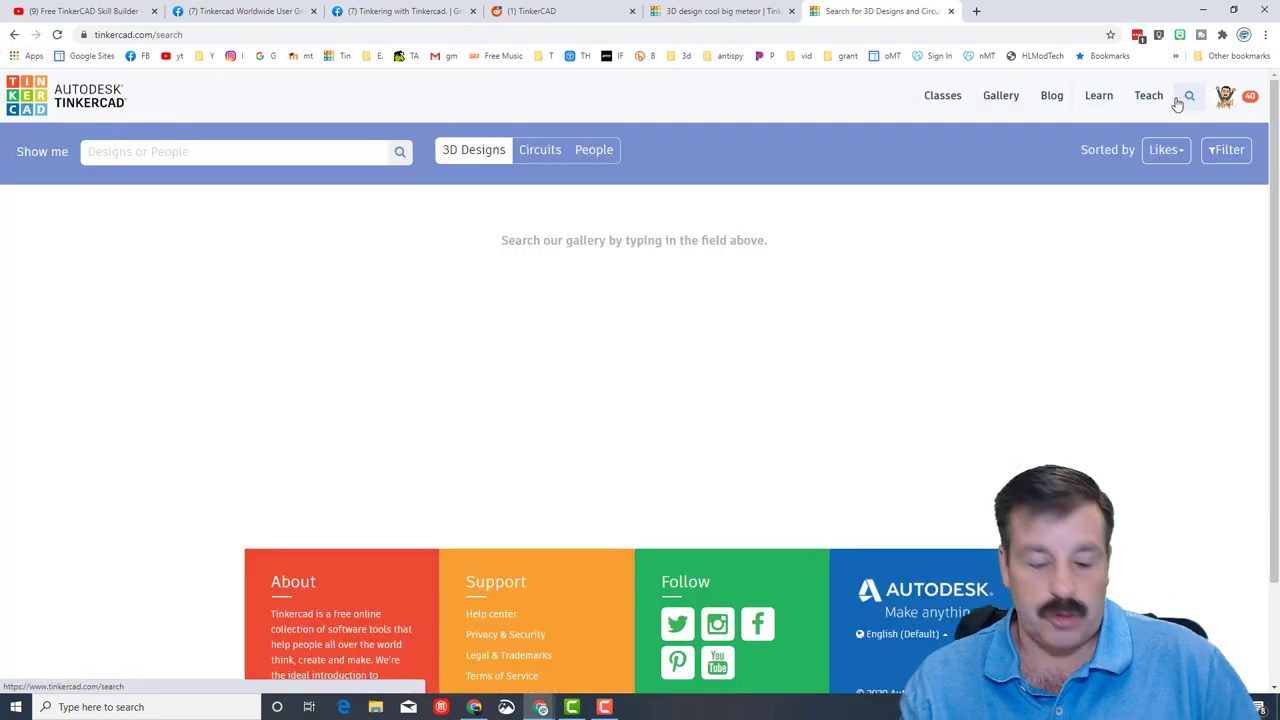
{"action": "type", "text": "m"}
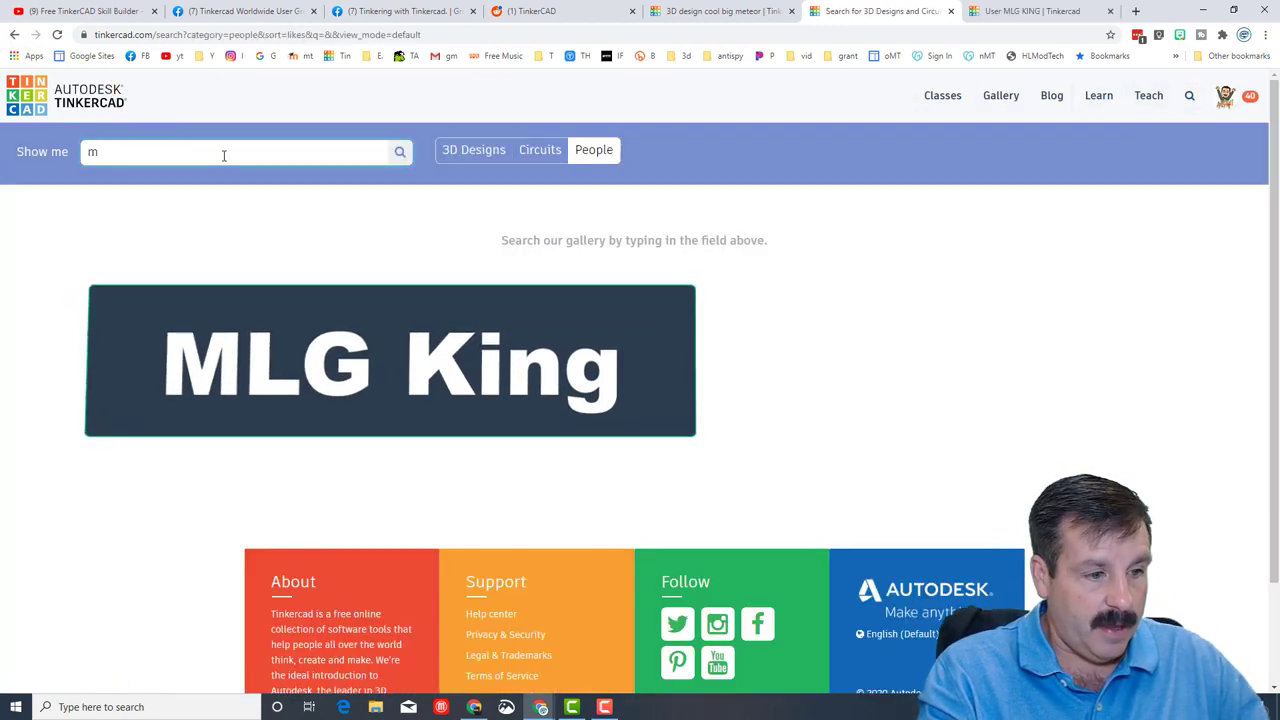
{"action": "type", "text": "lg king"}
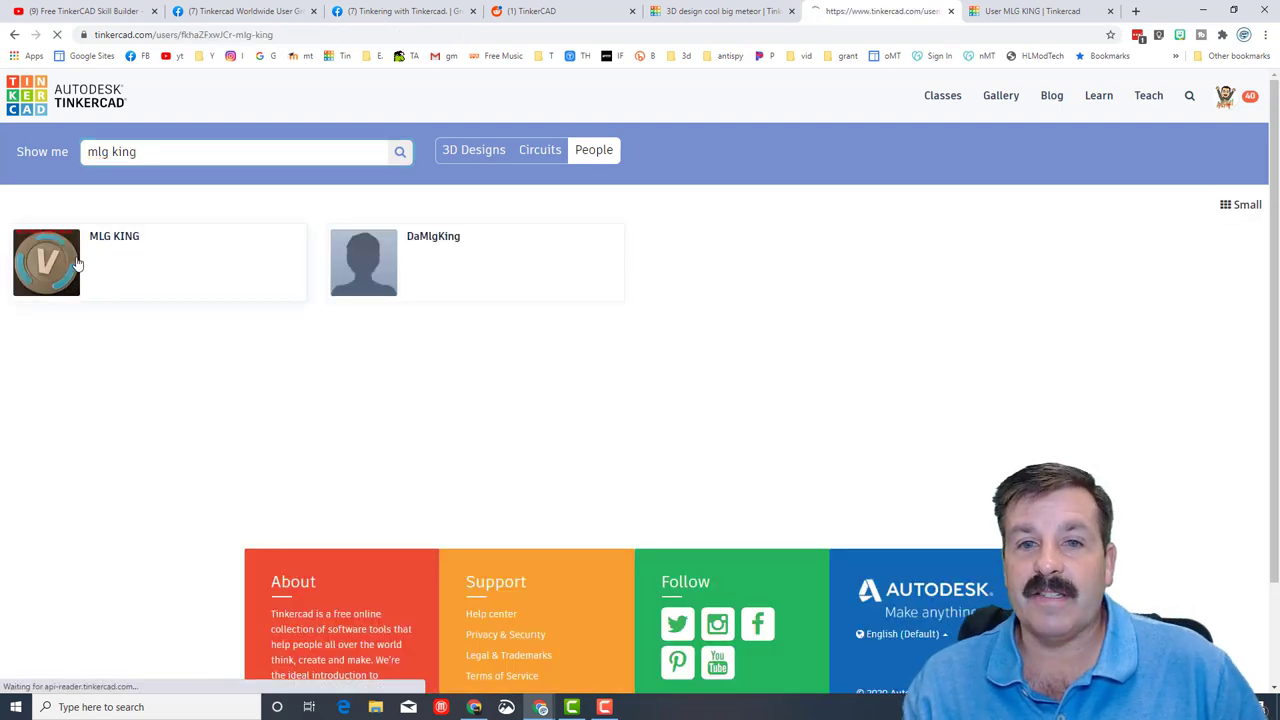
{"action": "left_click", "coordinate": [46, 260]}
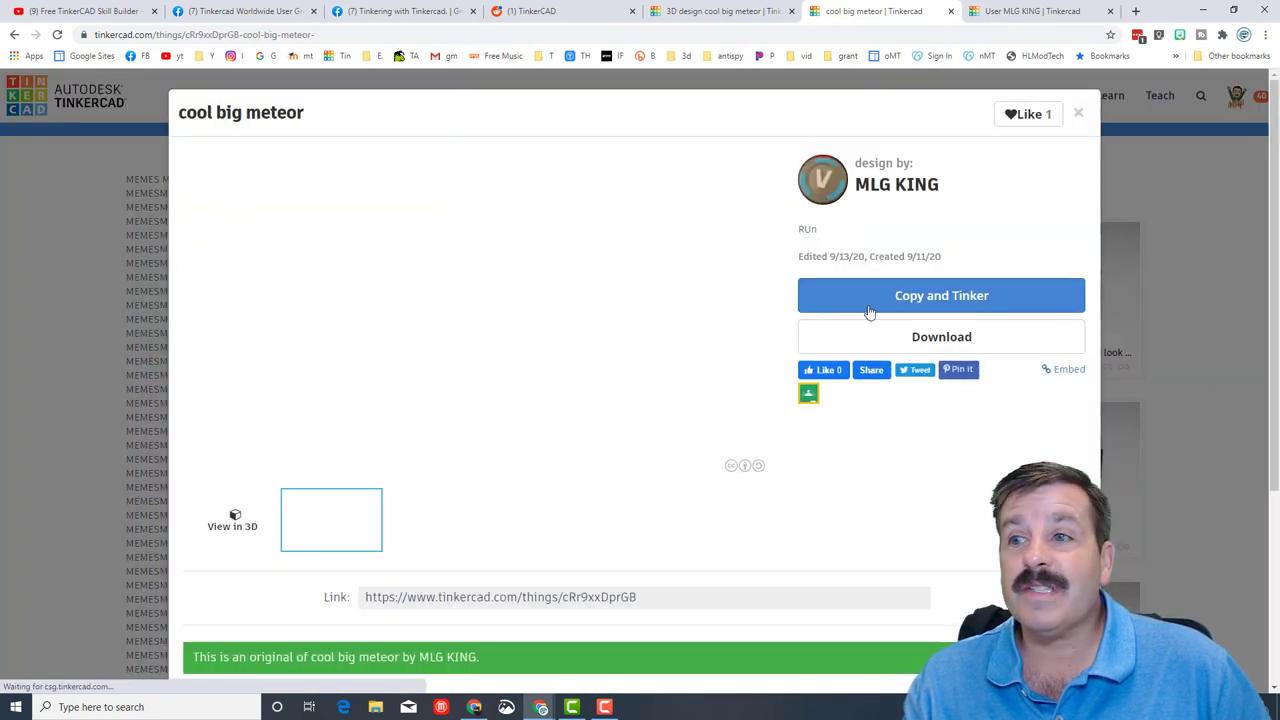
Like the design, review its comments, and show its Send To options for 3D communities.
{"action": "left_click", "coordinate": [1028, 112]}
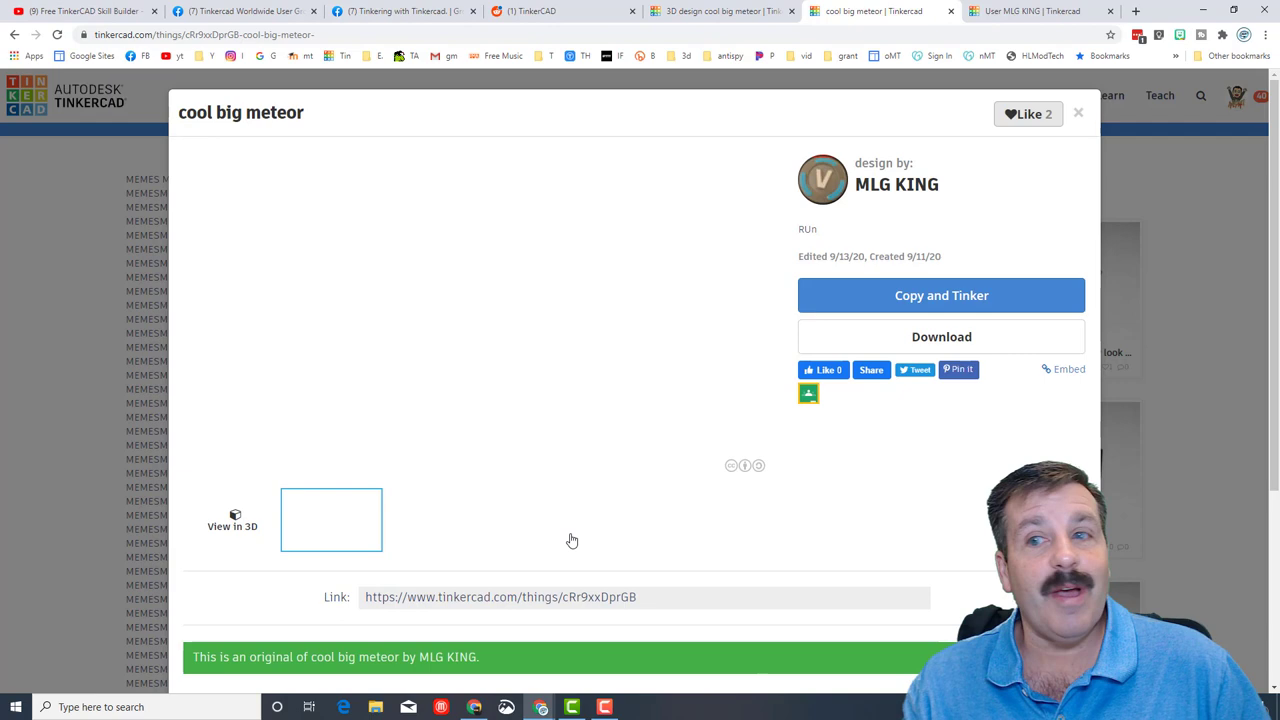
{"action": "scroll", "scroll_direction": "down", "scroll_amount": 3}
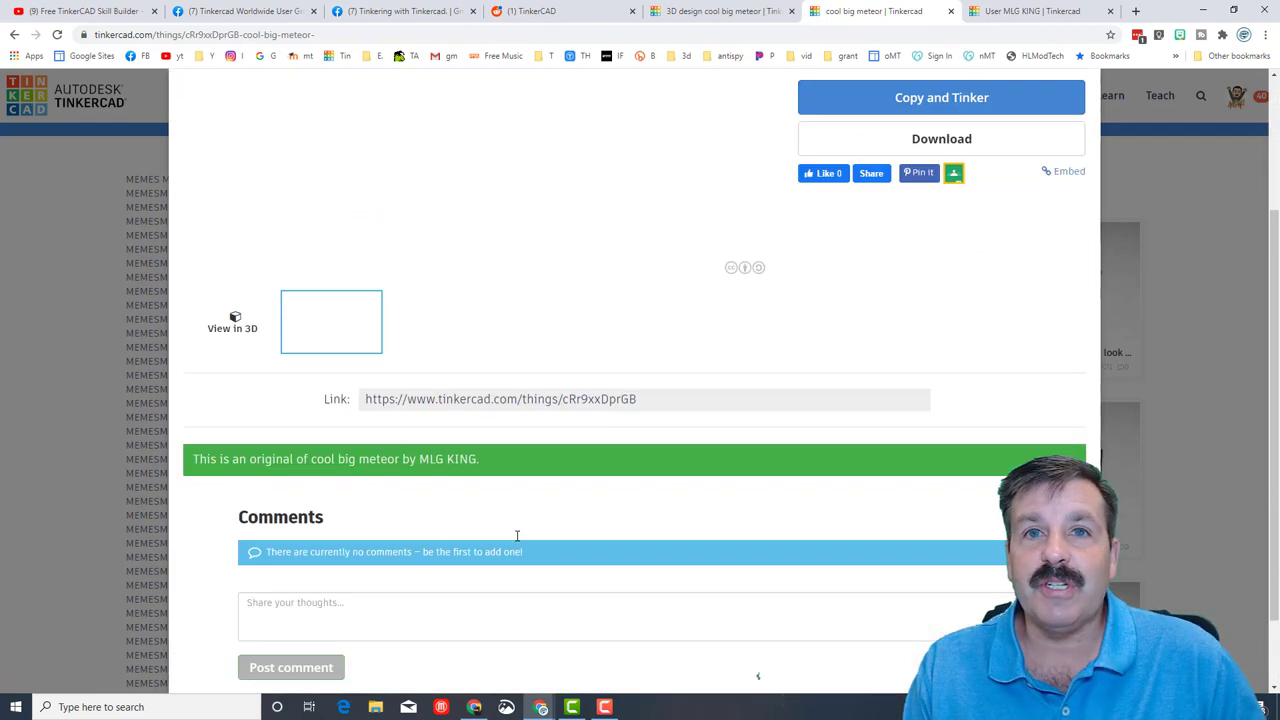
{"action": "left_click", "coordinate": [940, 96]}
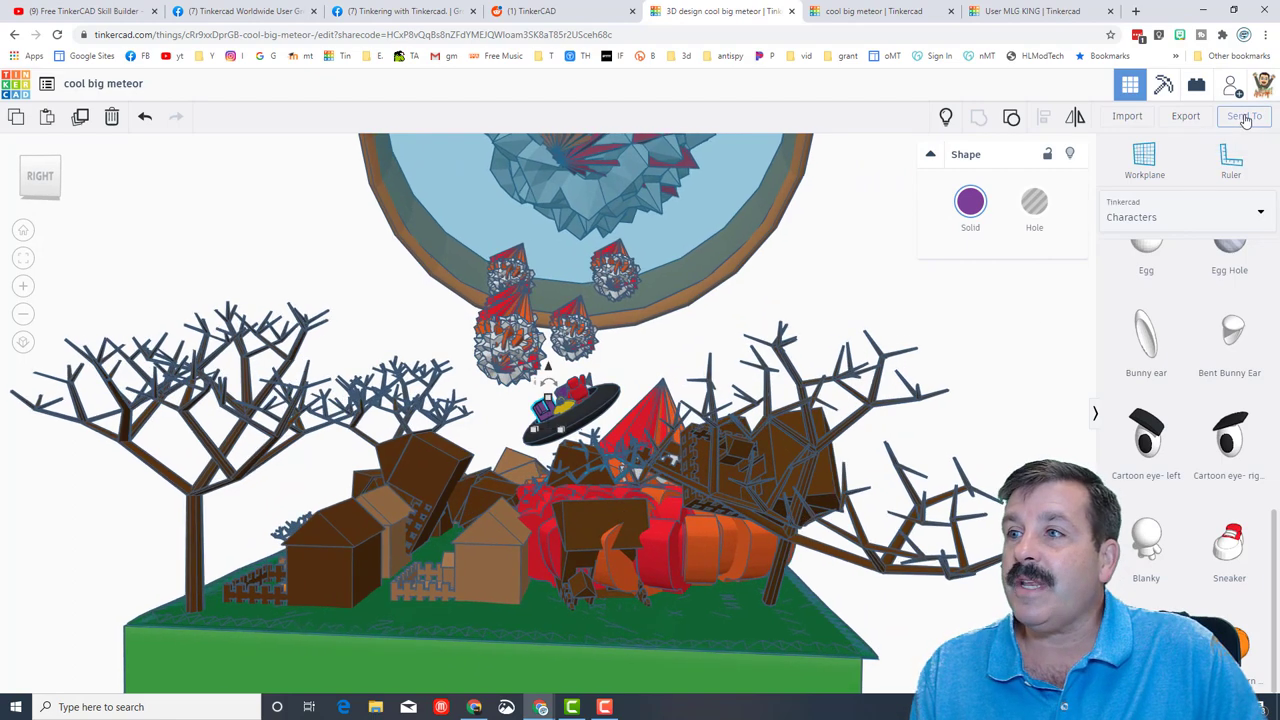
{"action": "left_click", "coordinate": [1244, 116]}
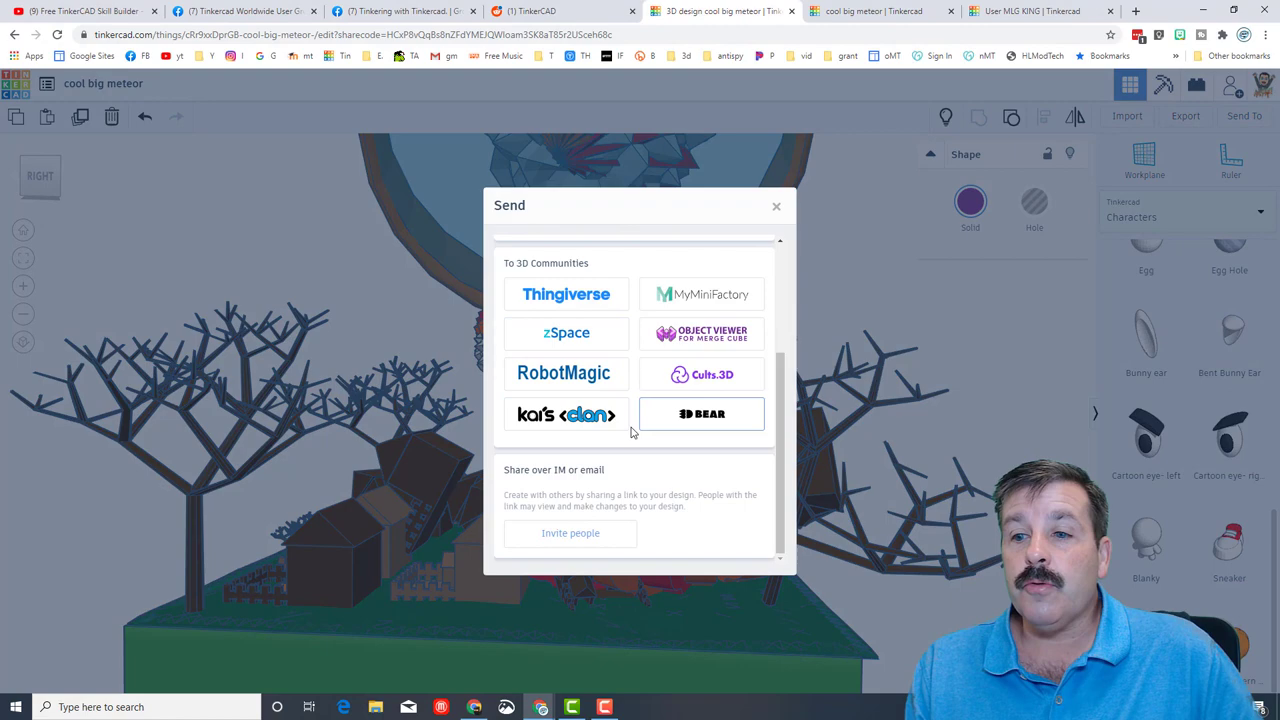